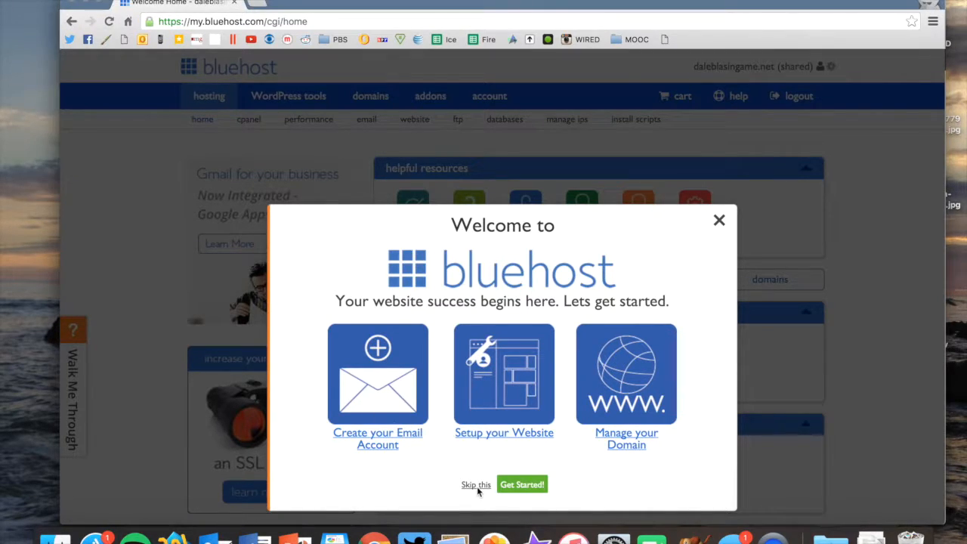
- Skip the Welcome to Bluehost introduction popup
{"action": "left_click", "coordinate": [475, 484]}
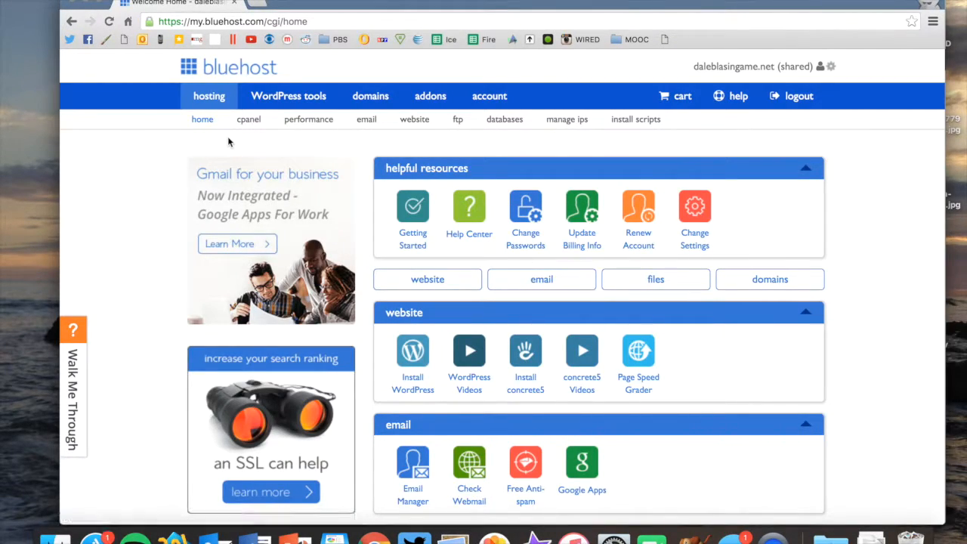
{"action": "mouse_move", "coordinate": [288, 96]}
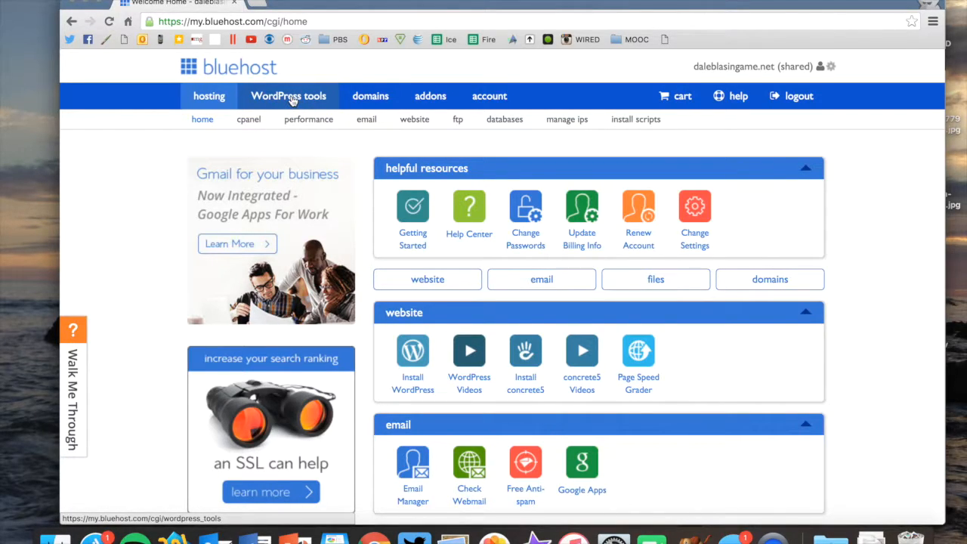
- Open WordPress tools and wait for the site's Updates page to load
{"action": "left_click", "coordinate": [288, 96]}
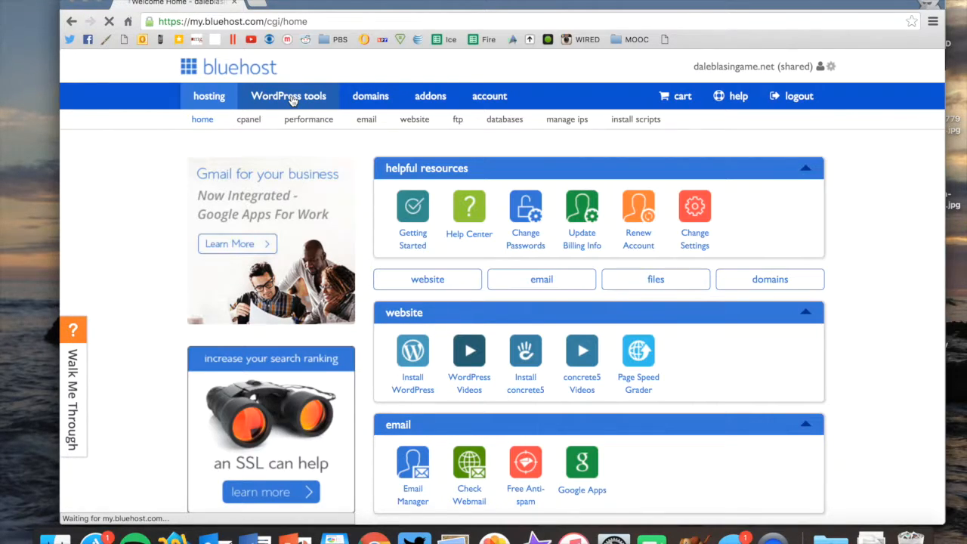
{"action": "left_click", "coordinate": [288, 96]}
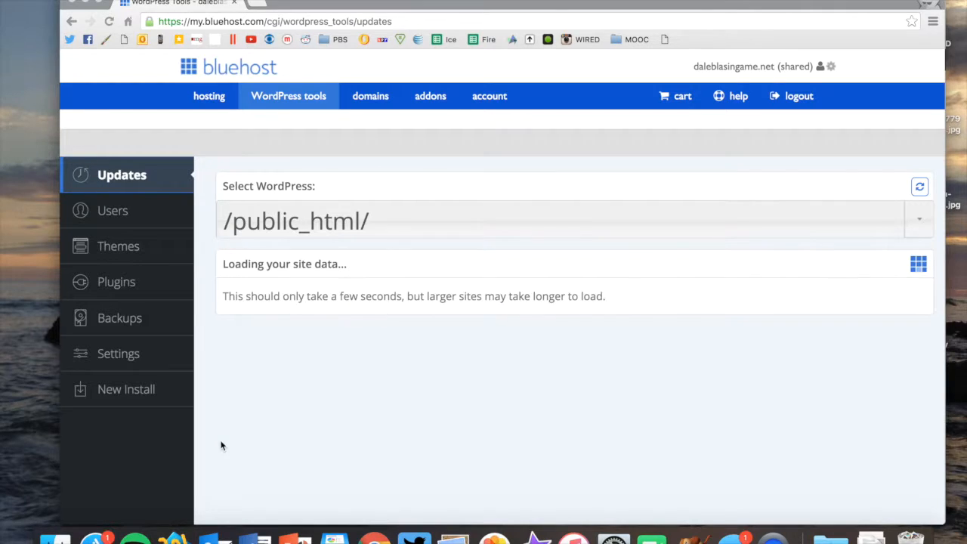
{"action": "left_click", "coordinate": [919, 219]}
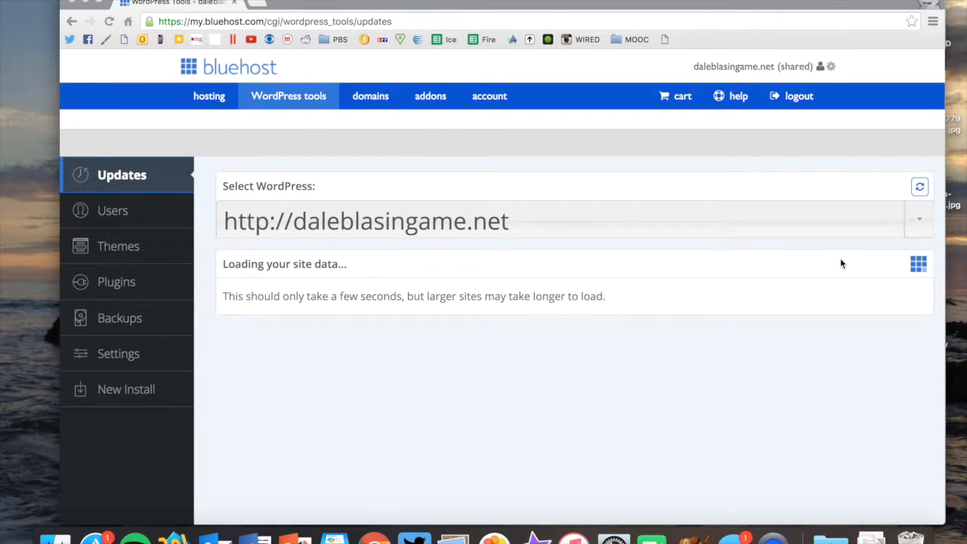
{"action": "mouse_move", "coordinate": [363, 195]}
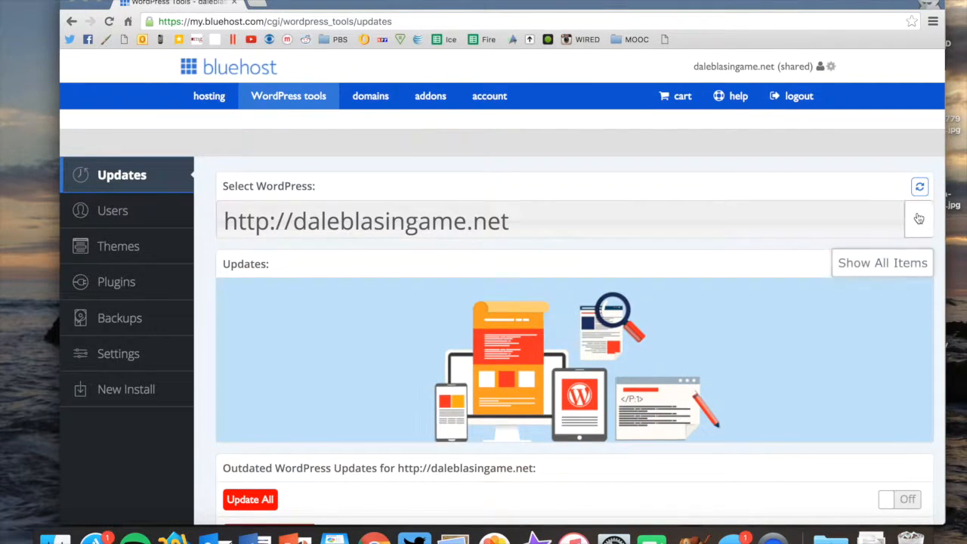
{"action": "left_click", "coordinate": [920, 220]}
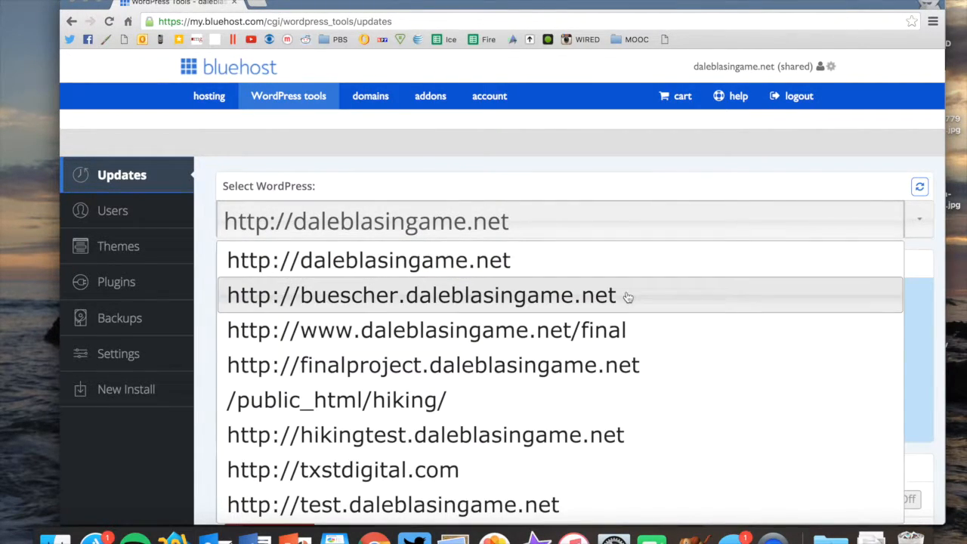
{"action": "scroll", "scroll_direction": "down", "scroll_amount": 3}
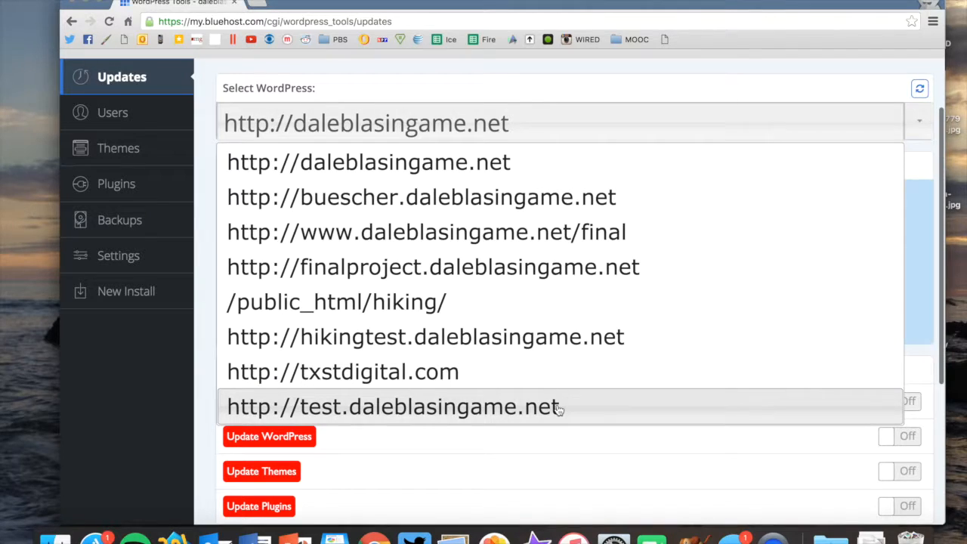
{"action": "mouse_move", "coordinate": [495, 414]}
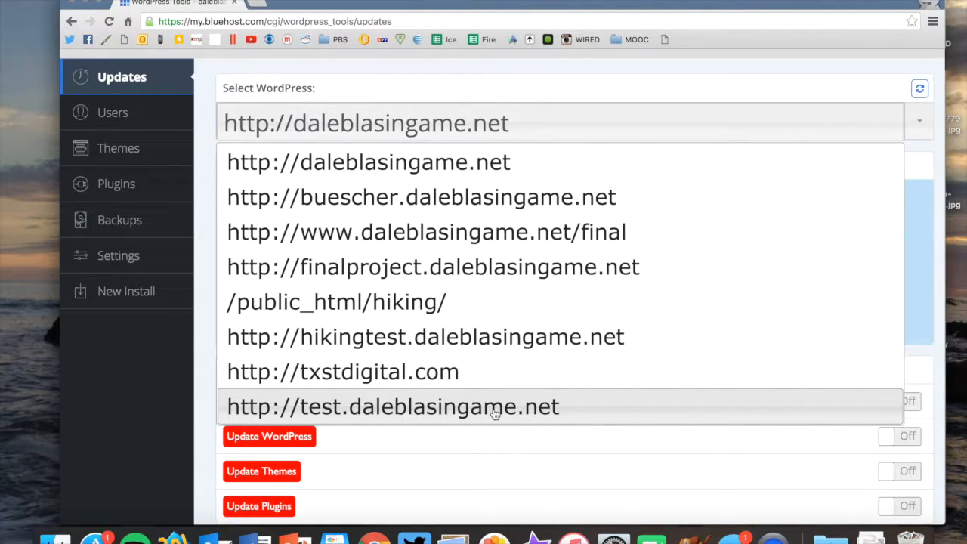
{"action": "mouse_move", "coordinate": [308, 413]}
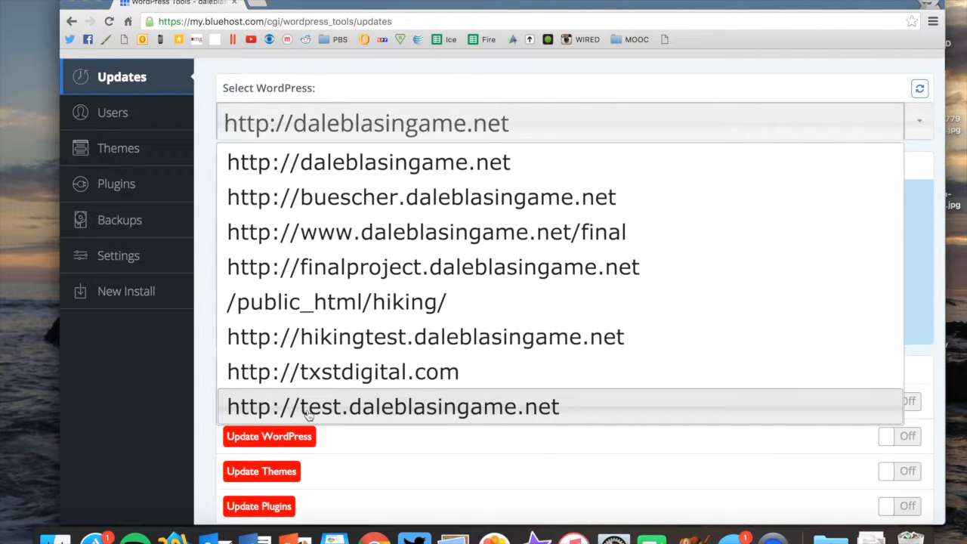
{"action": "left_click", "coordinate": [393, 407]}
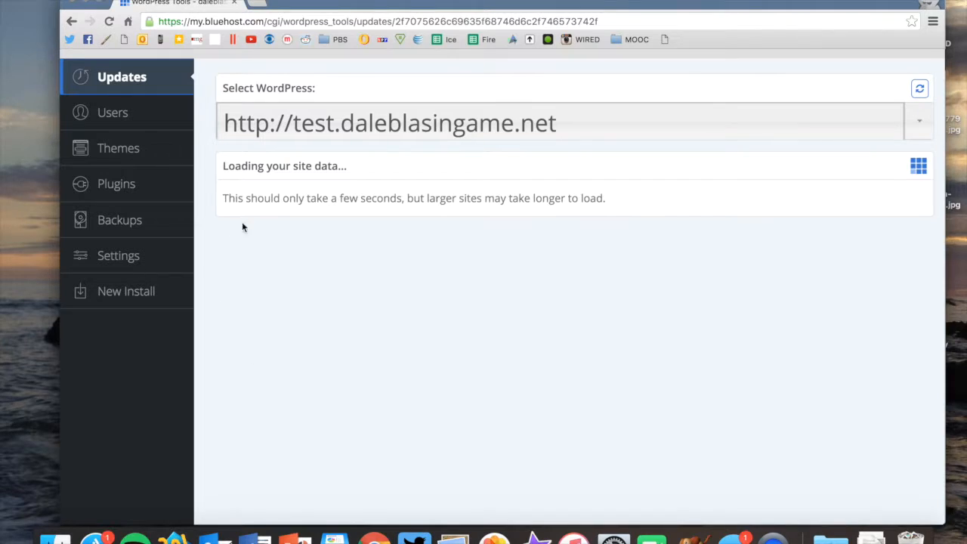
- Show the test site's Users page listing its administrator account
{"action": "left_click", "coordinate": [114, 112]}
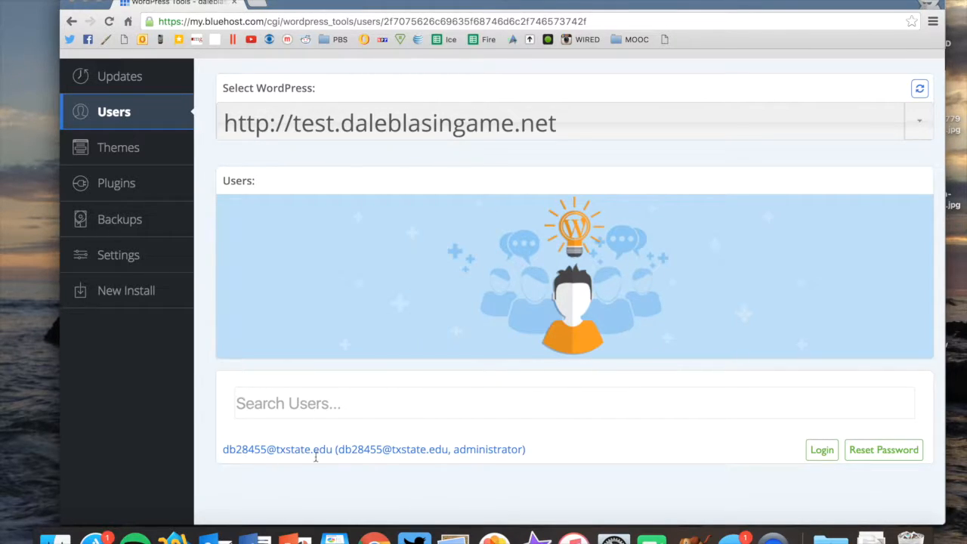
{"action": "mouse_move", "coordinate": [779, 451]}
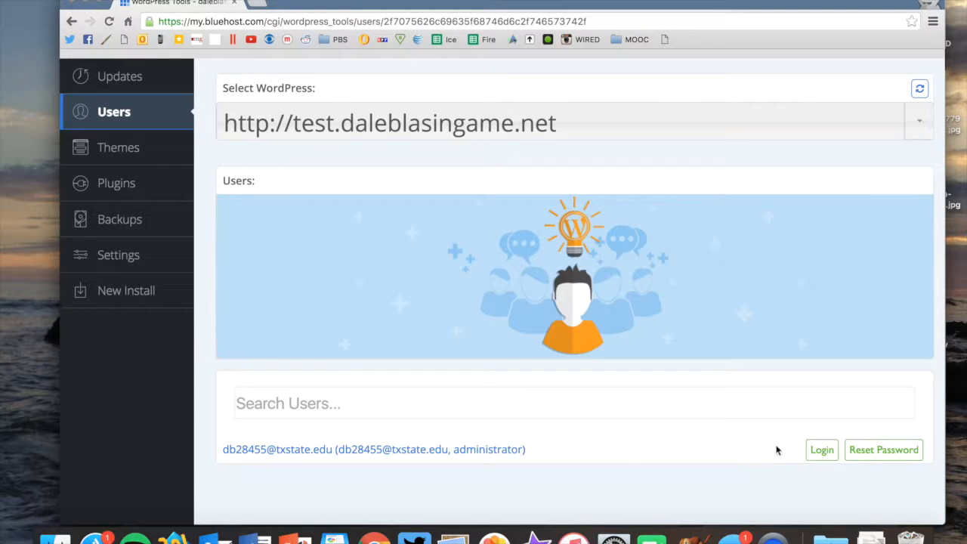
- Log in as the test site's administrator to open the WordPress Dashboard
{"action": "left_click", "coordinate": [821, 449]}
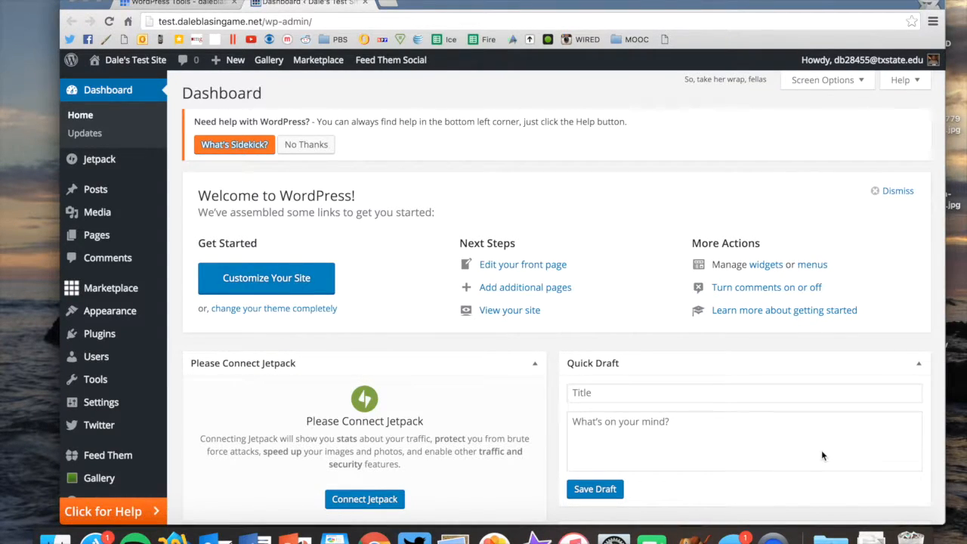